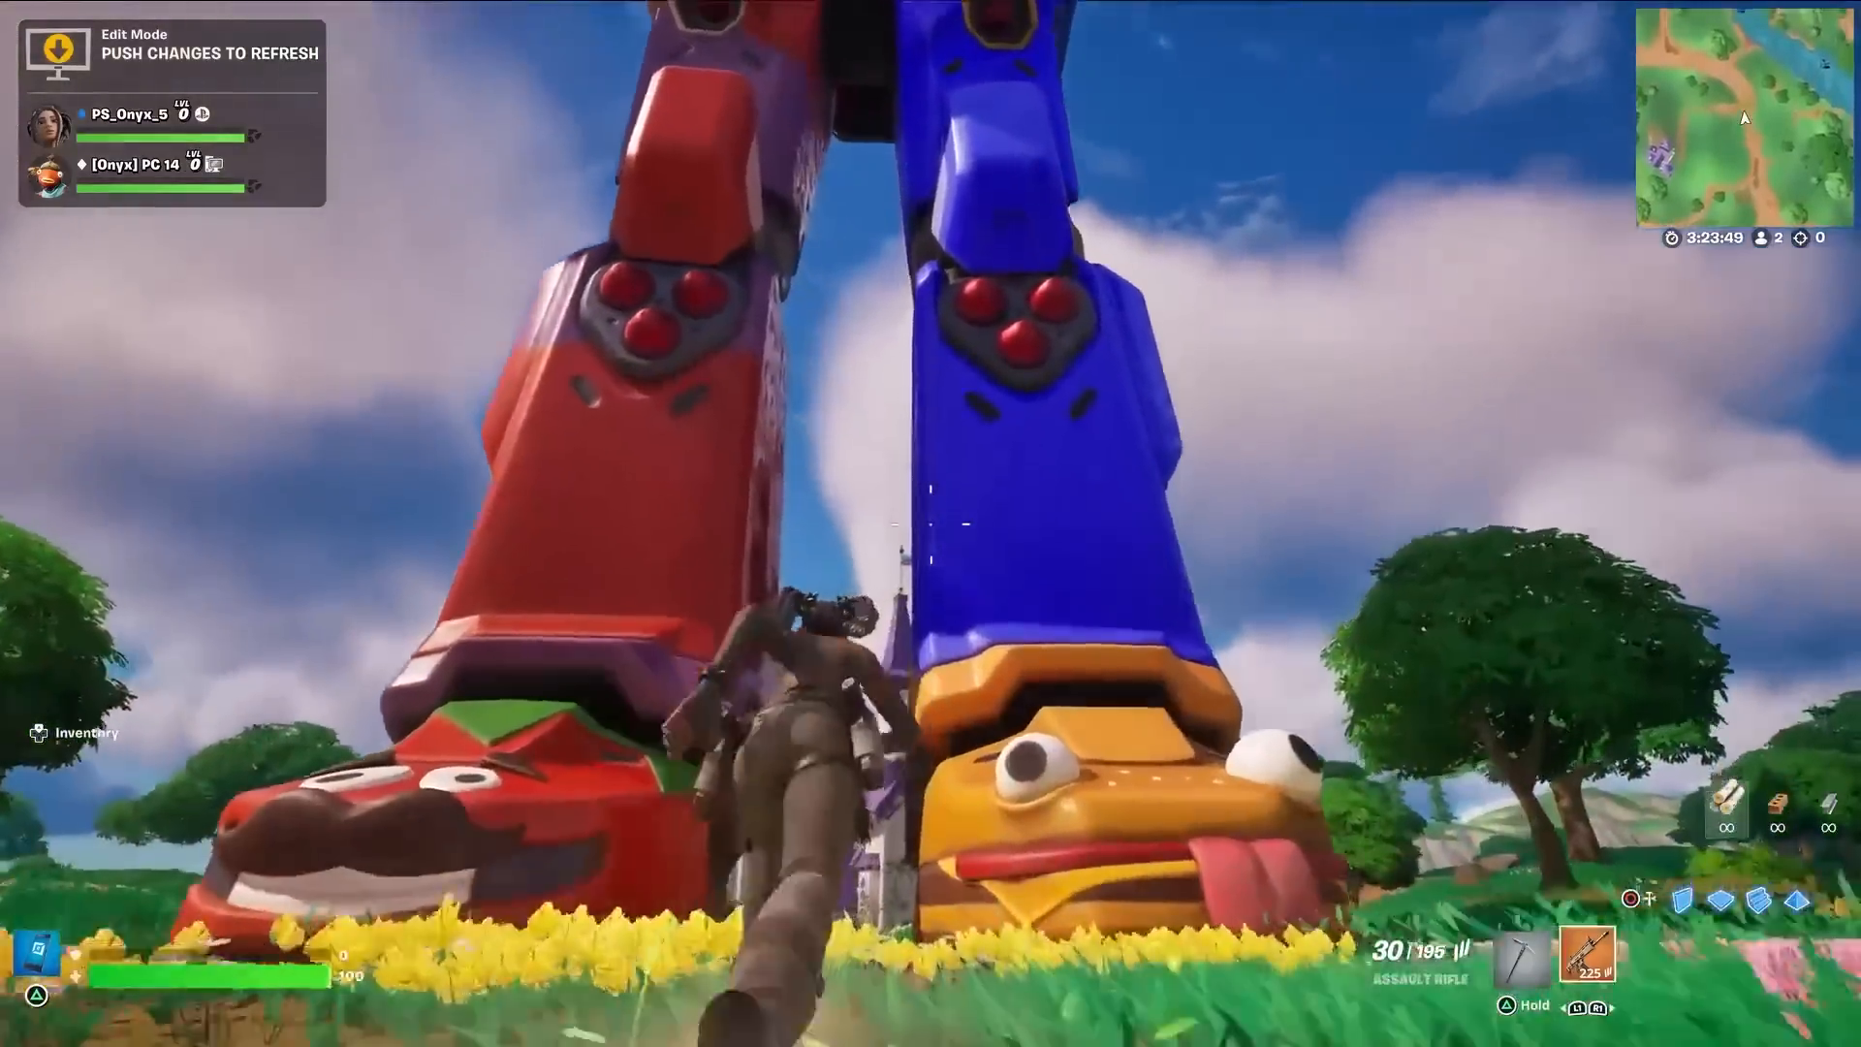
# Switch from the Fortnite edit session back to the UEFN editor showing the Fishing Zone.
pyautogui.press('alt+tab')
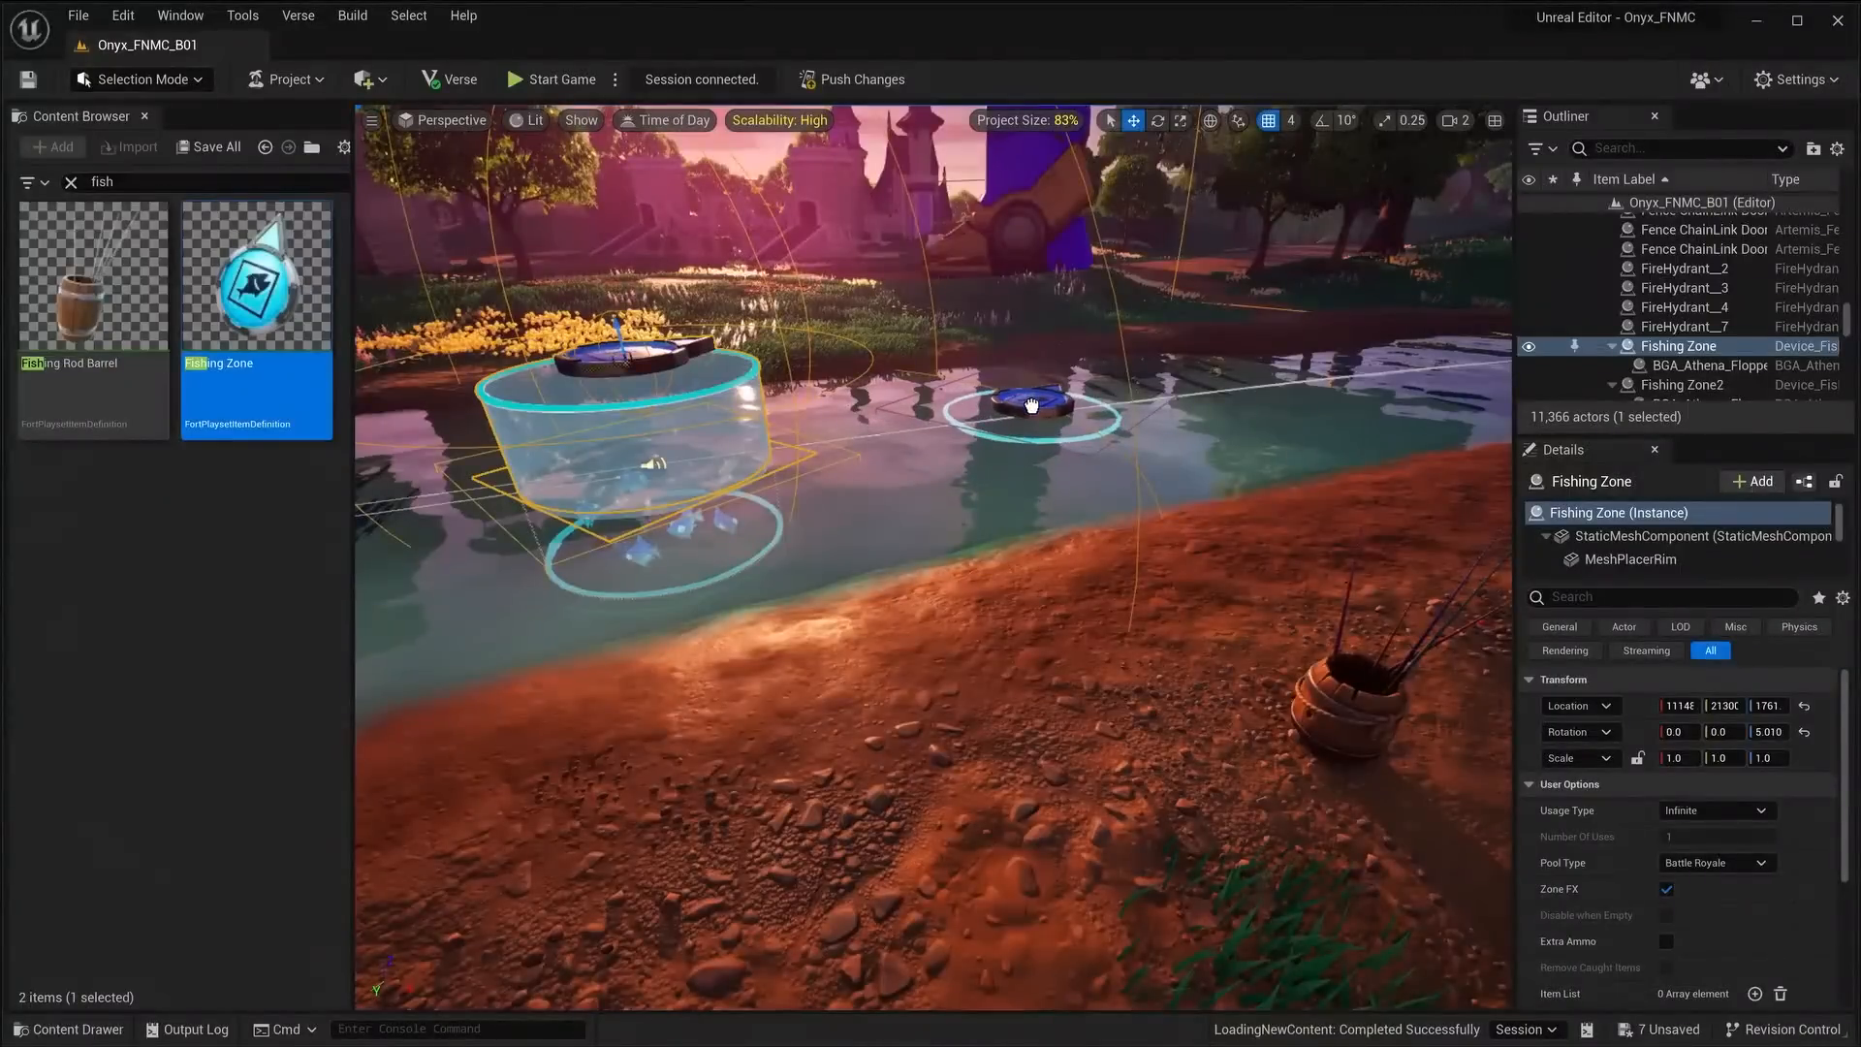
pyautogui.click(559, 78)
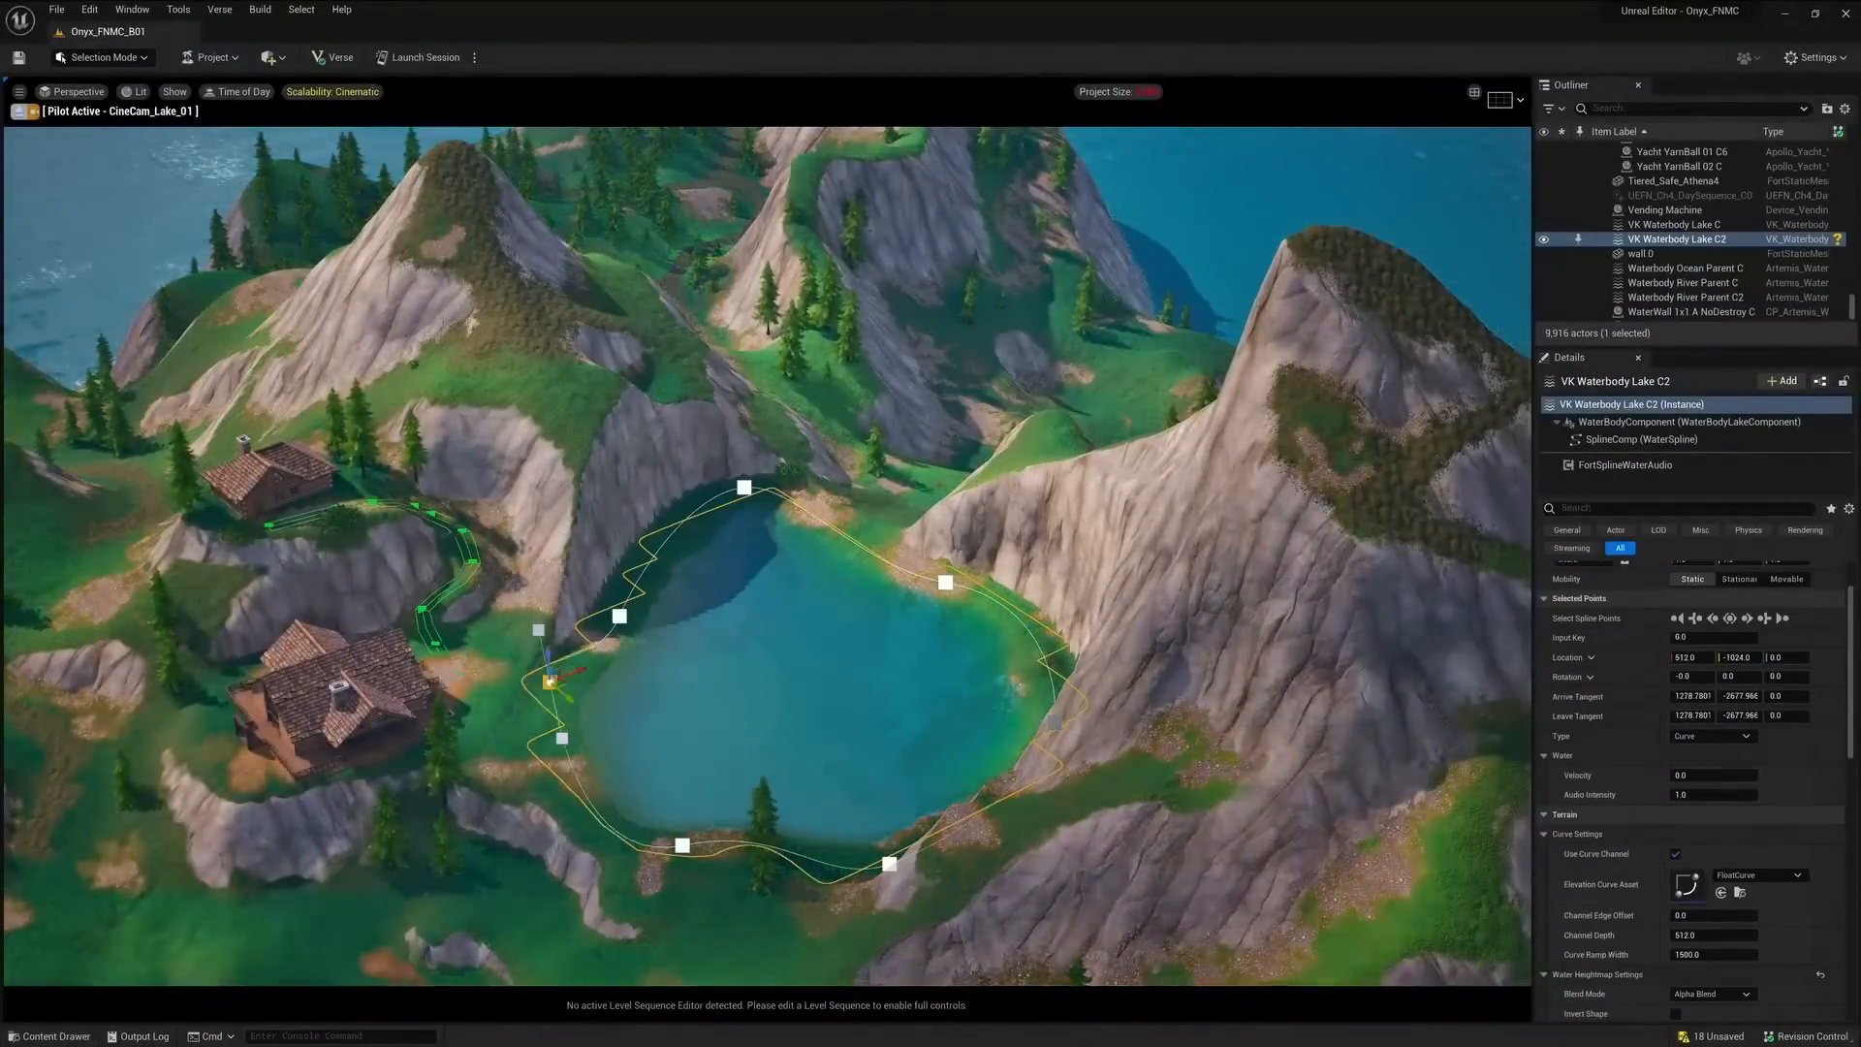
# Select the lake water body to reveal its editable shoreline spline points.
pyautogui.click(101, 57)
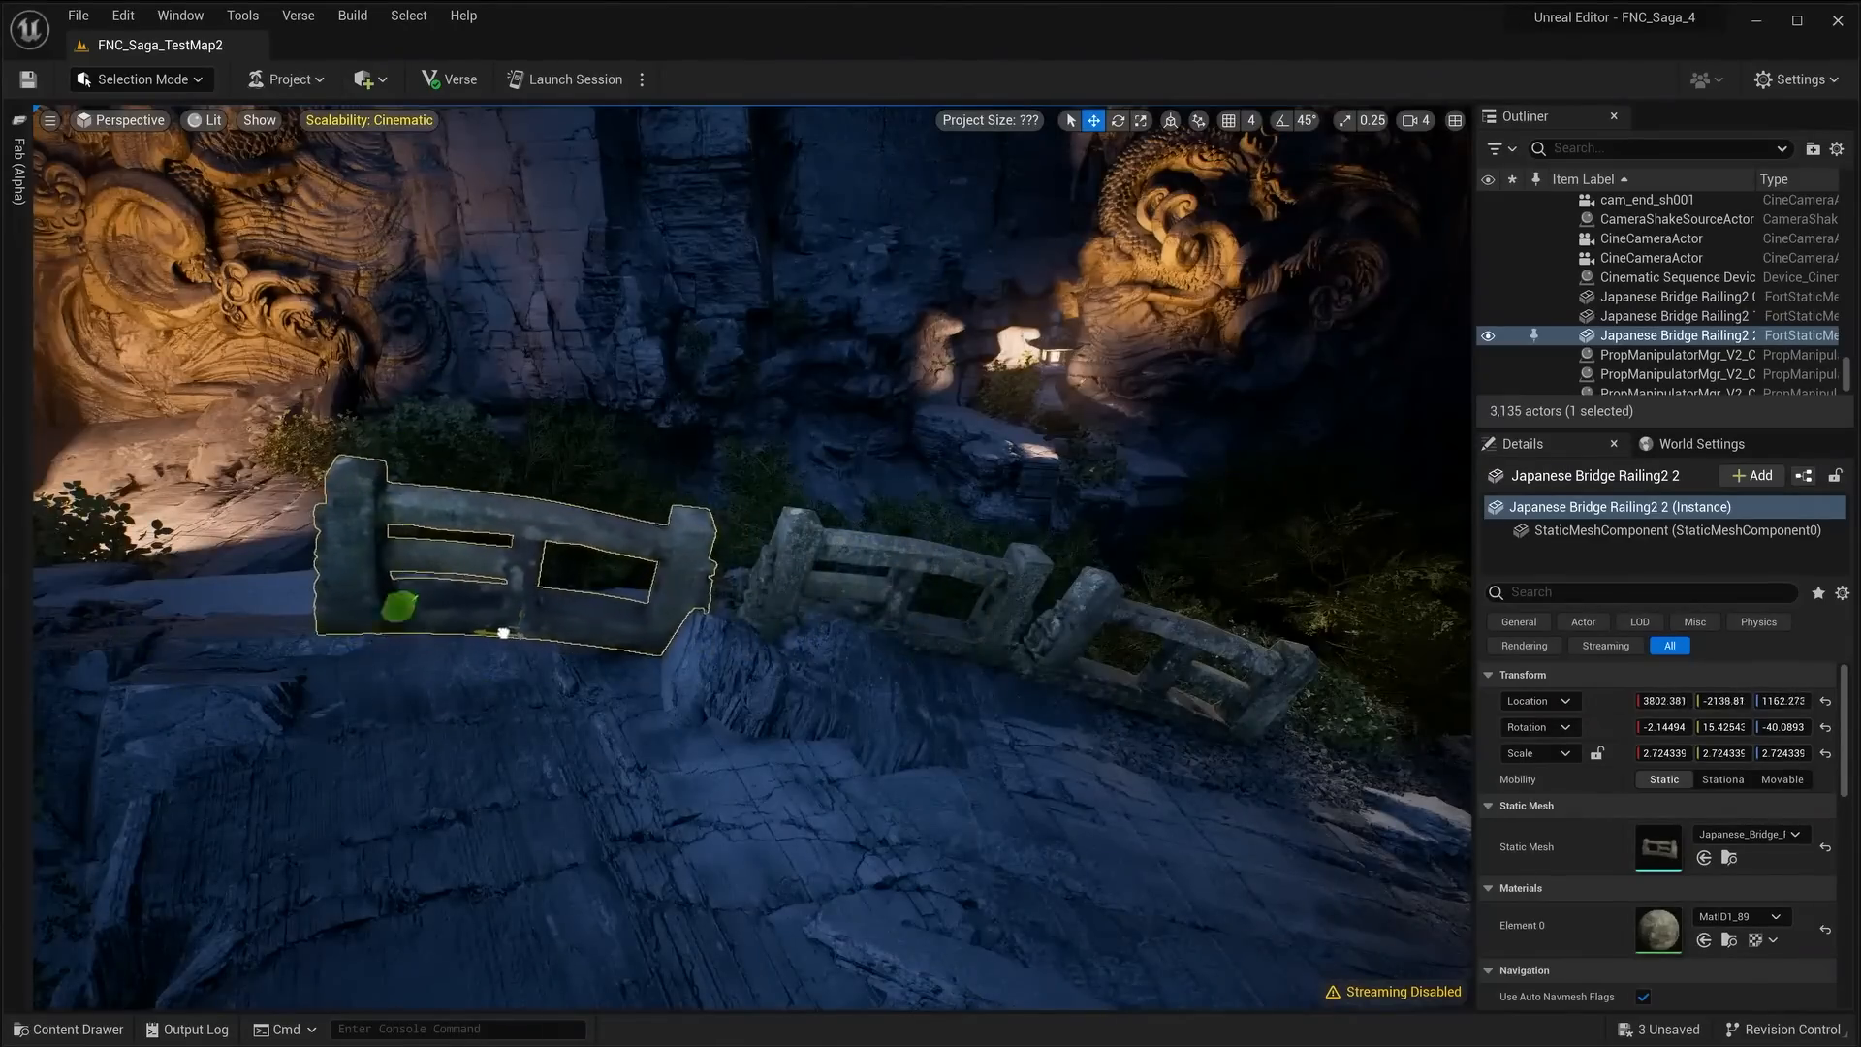
# Filter the Outliner by 'light' and select the cave level's DirectionalLight.
pyautogui.write('light')
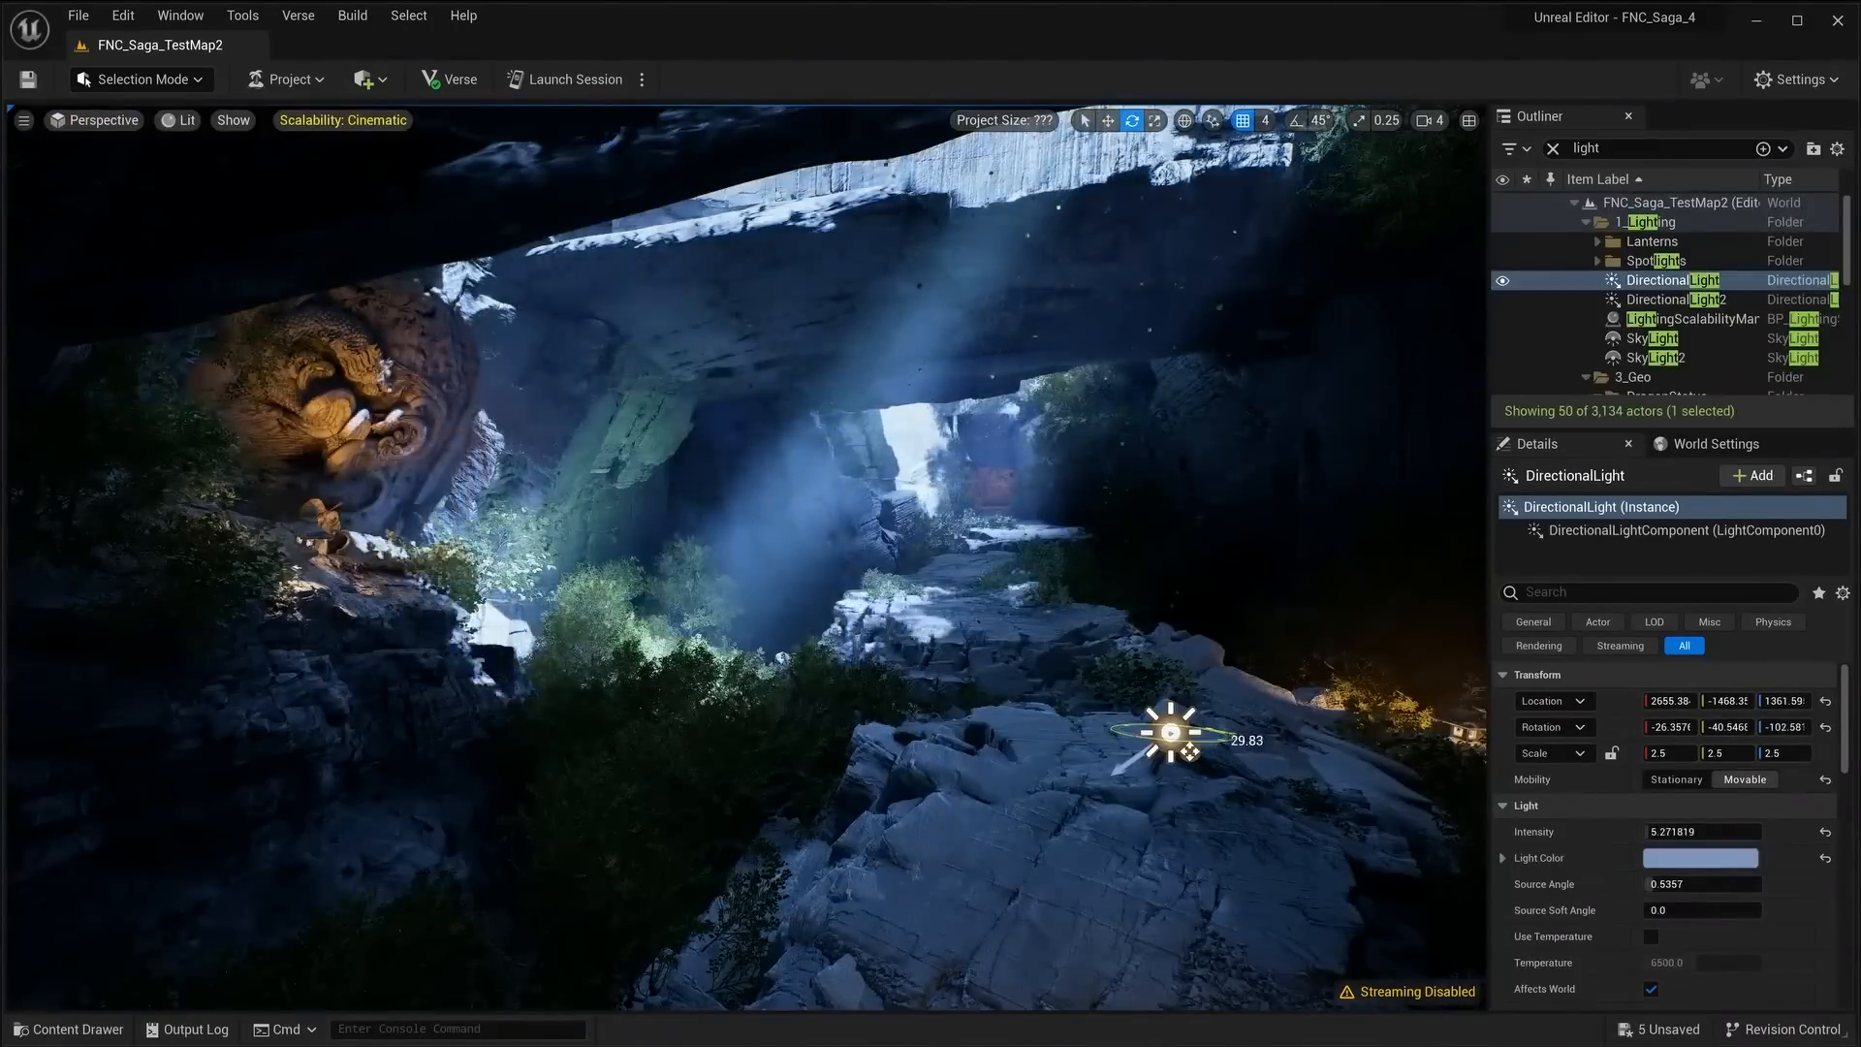